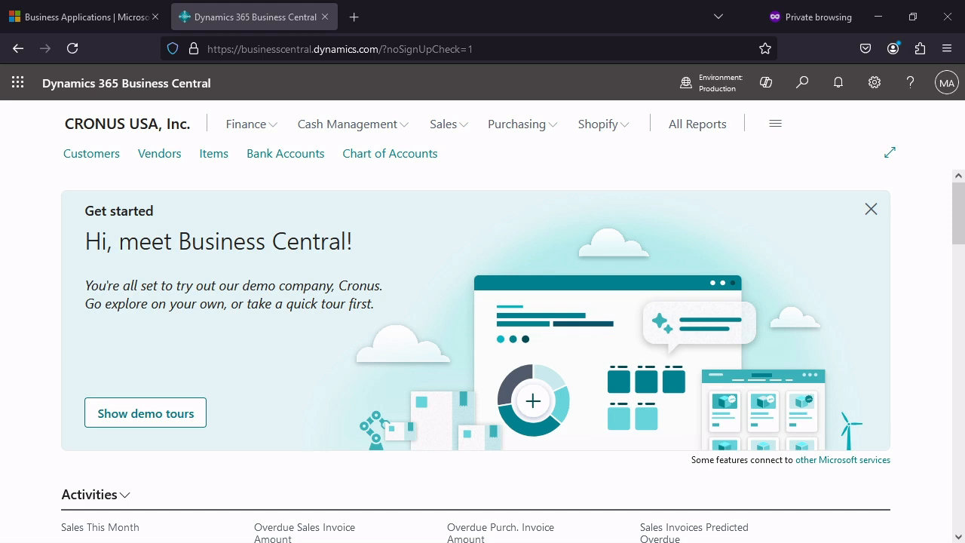
pyautogui.moveTo(389, 289)
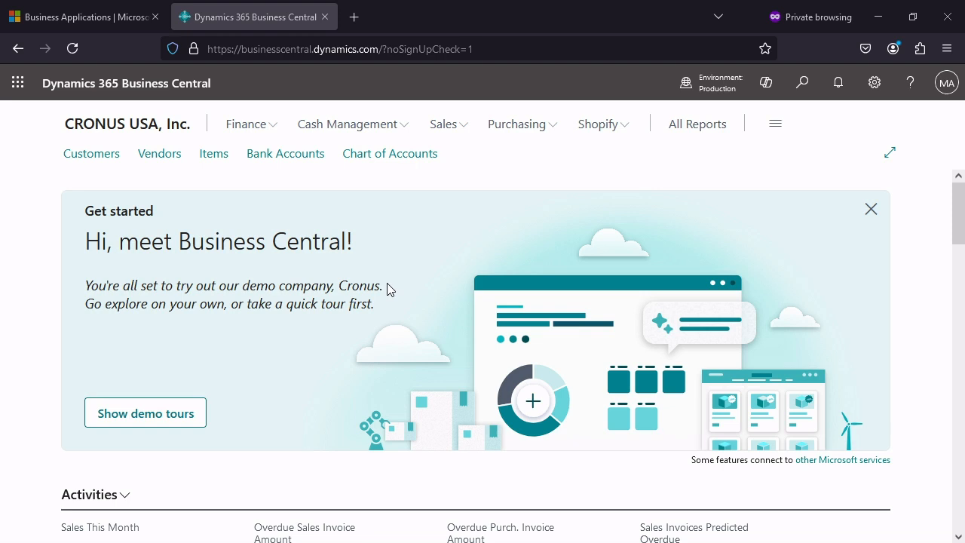
pyautogui.moveTo(474, 222)
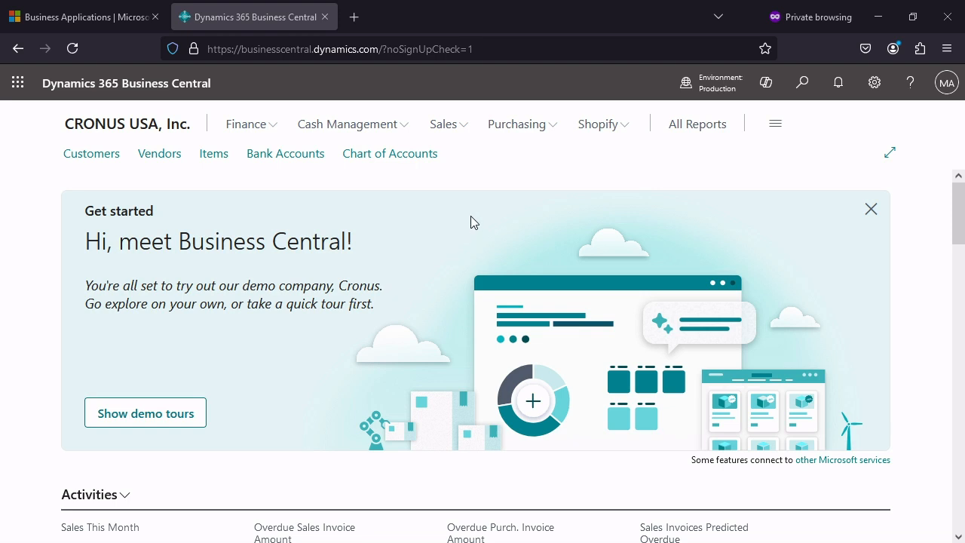
pyautogui.moveTo(316, 199)
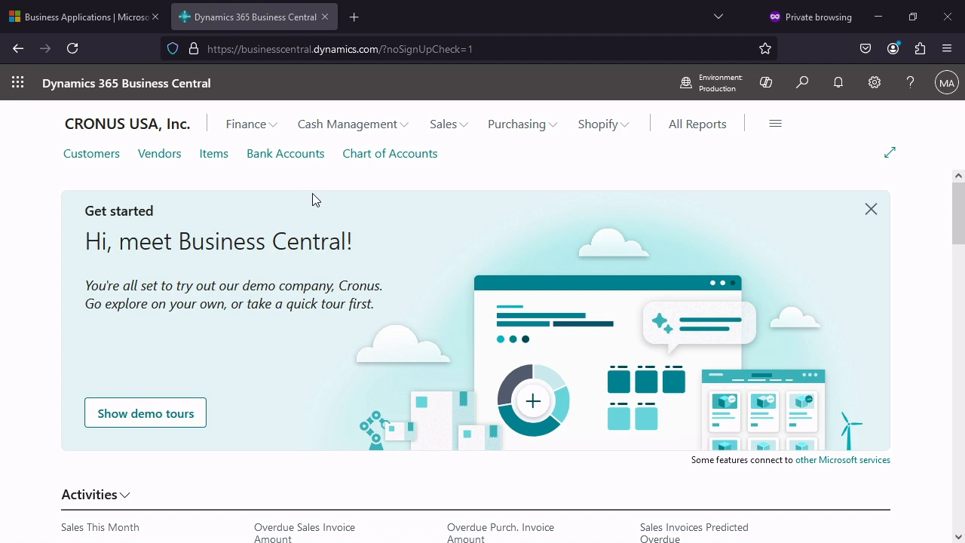
pyautogui.moveTo(435, 202)
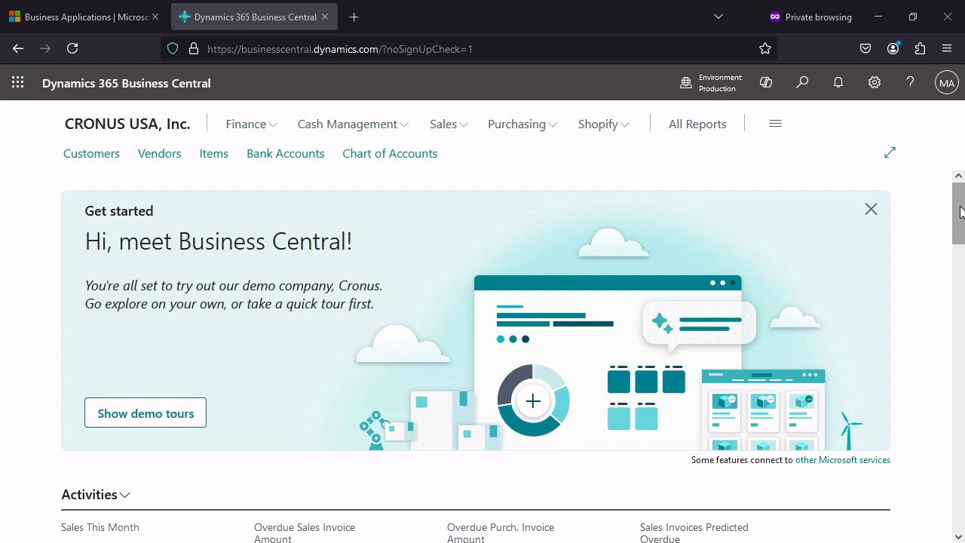
# Scroll the Dynamics 365 home page and show the Products menu listing Sales, Finance and Business Central
pyautogui.scroll(-3)
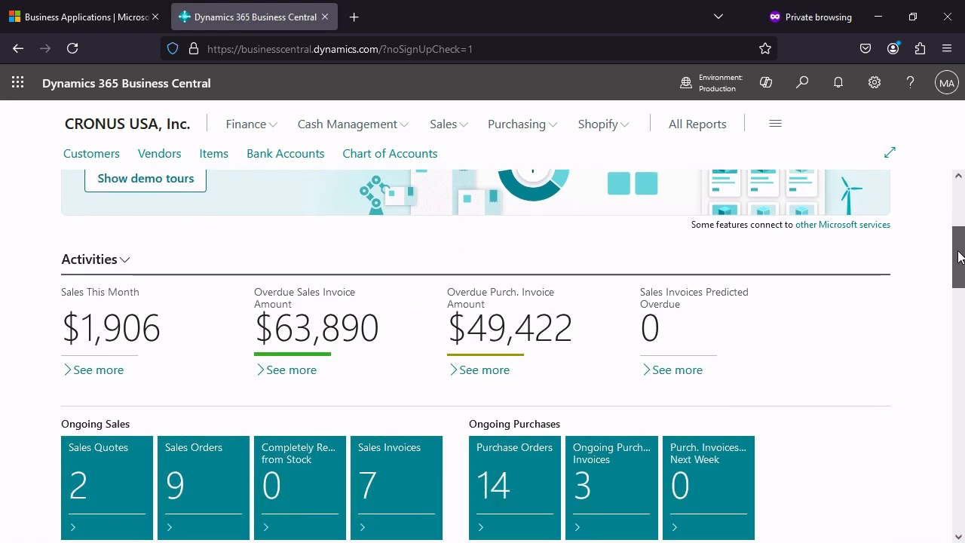
pyautogui.scroll(-3)
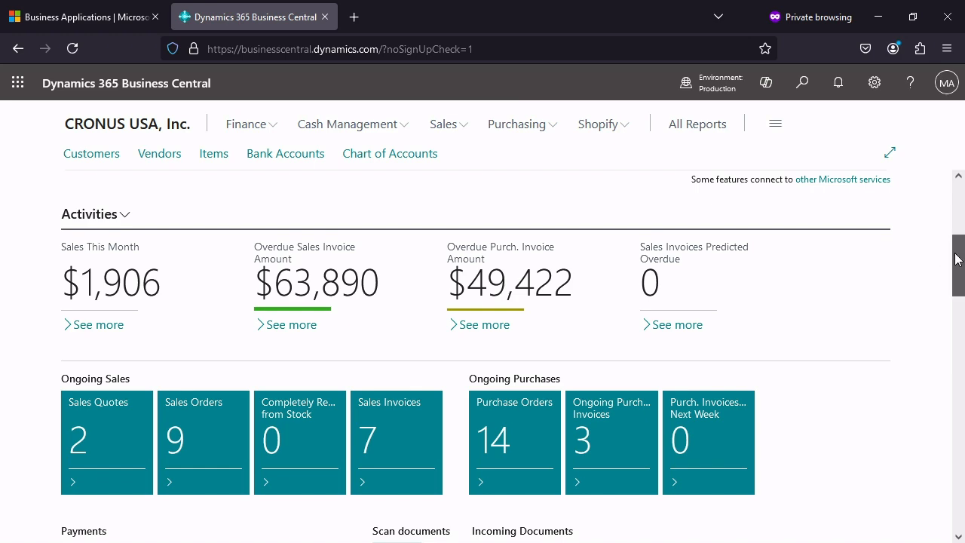
pyautogui.scroll(-3)
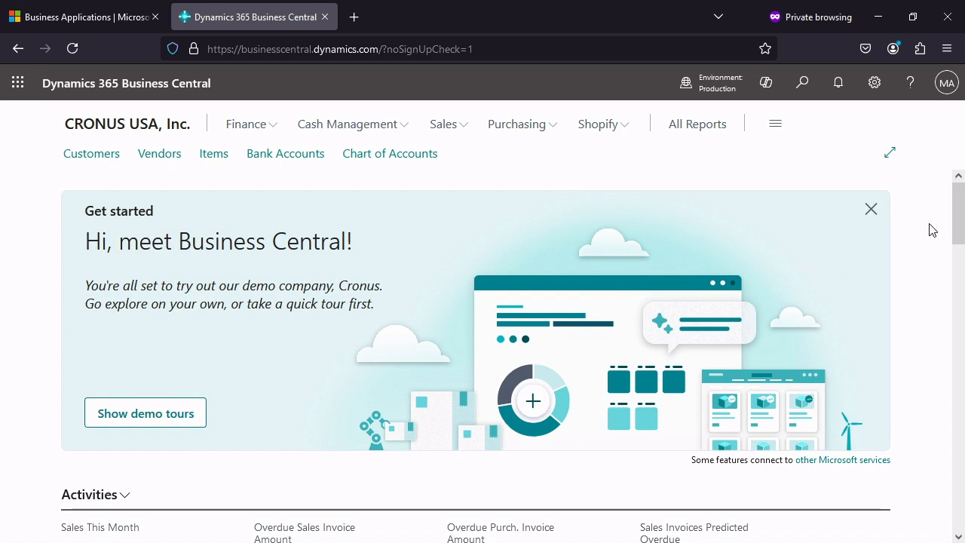
pyautogui.moveTo(696, 218)
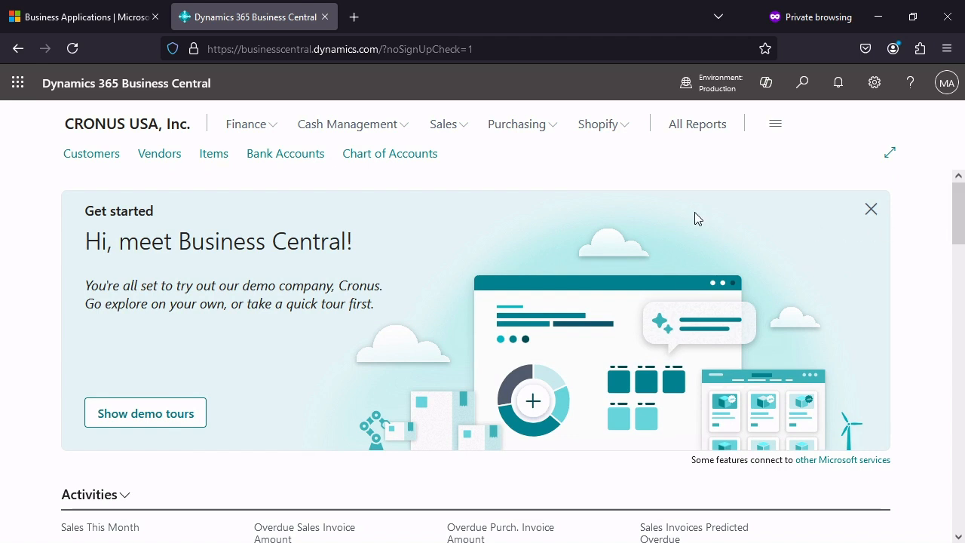
pyautogui.moveTo(692, 208)
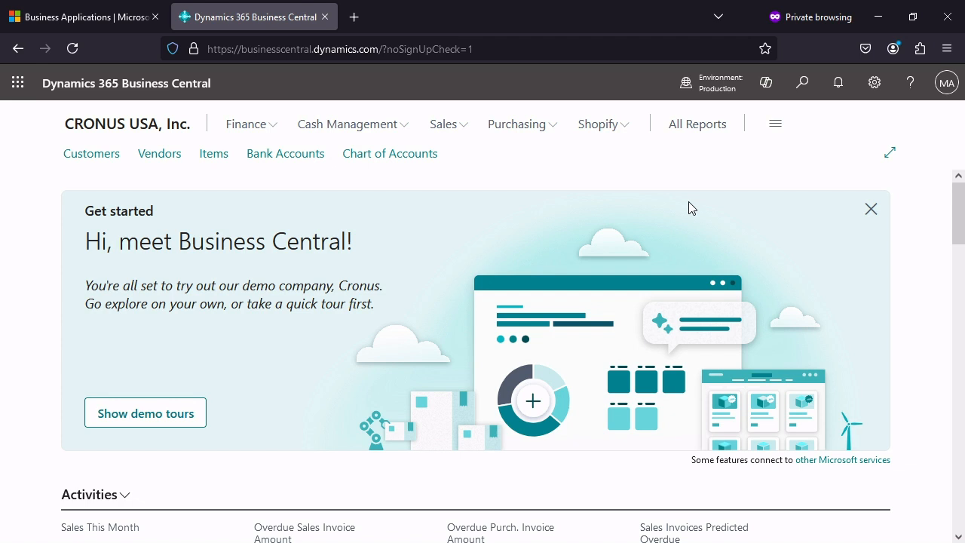
pyautogui.moveTo(445, 181)
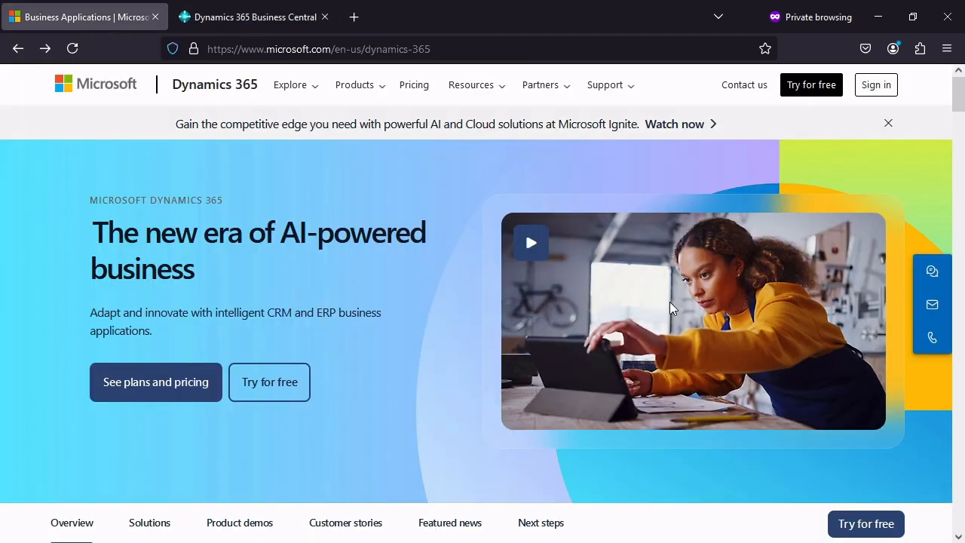
pyautogui.moveTo(411, 356)
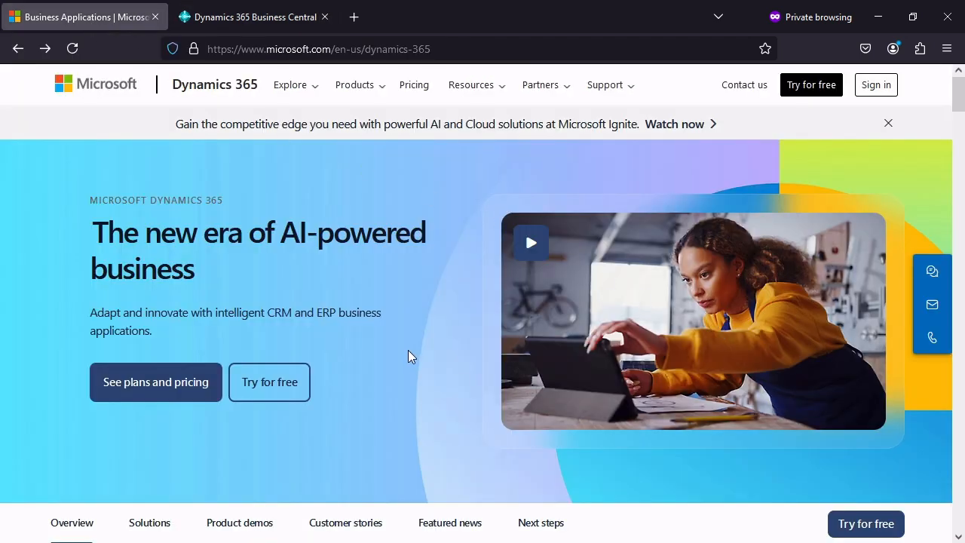
pyautogui.moveTo(409, 352)
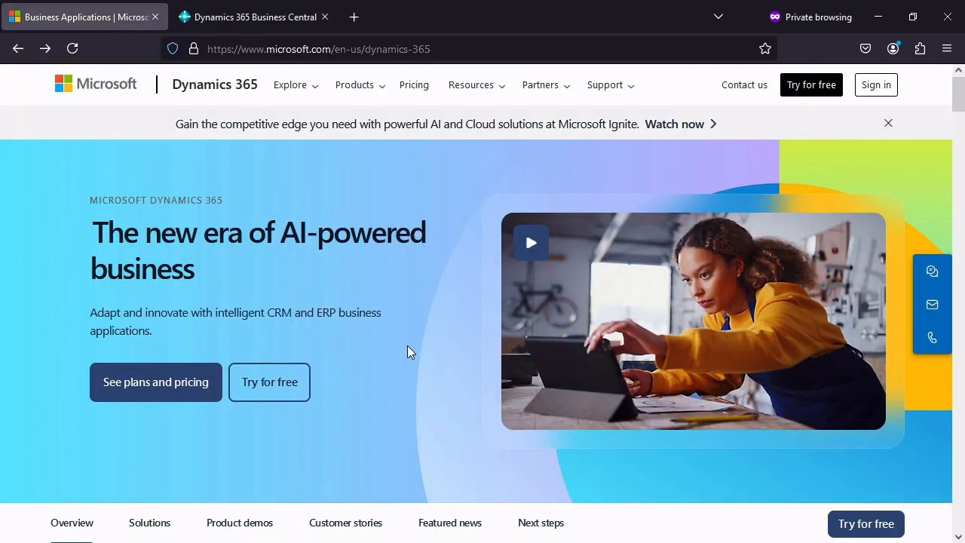
pyautogui.moveTo(301, 194)
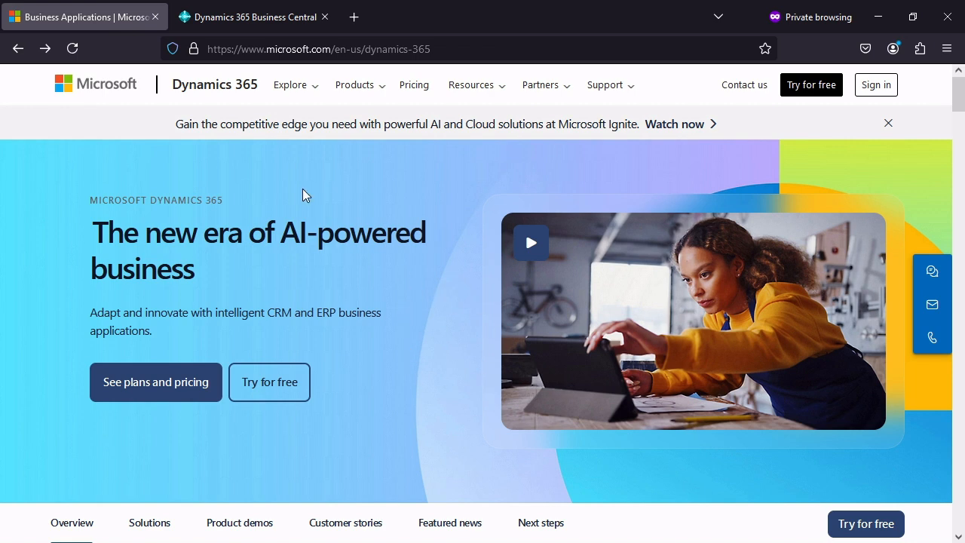
pyautogui.moveTo(377, 224)
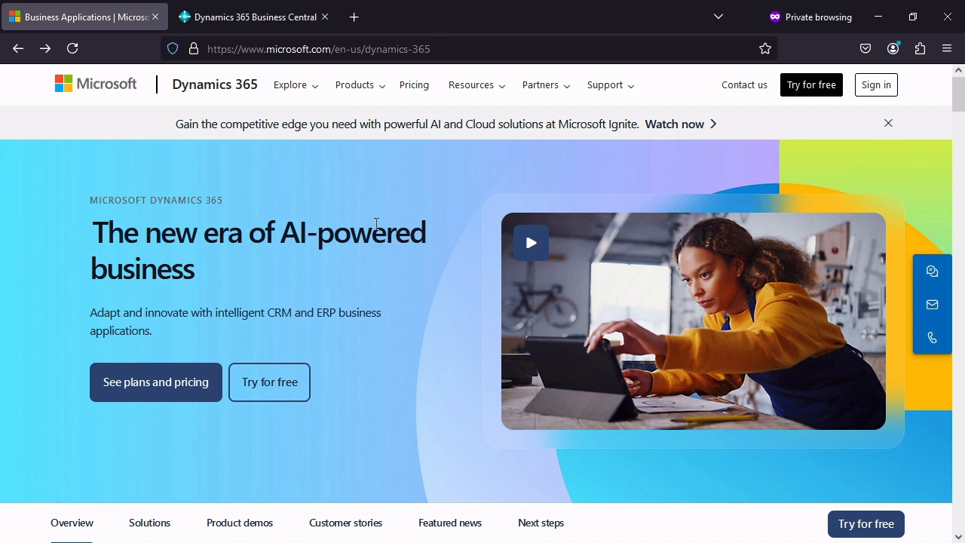
pyautogui.click(354, 85)
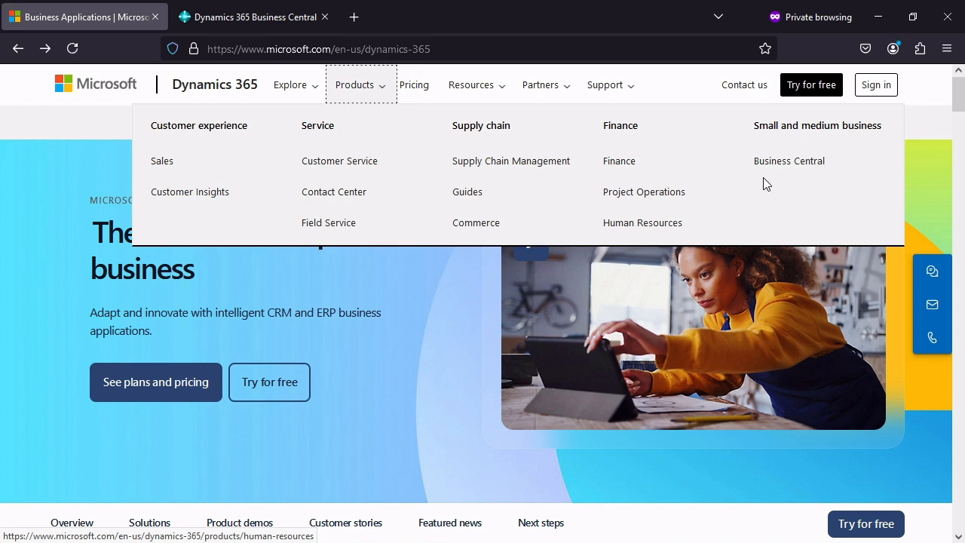
pyautogui.moveTo(795, 194)
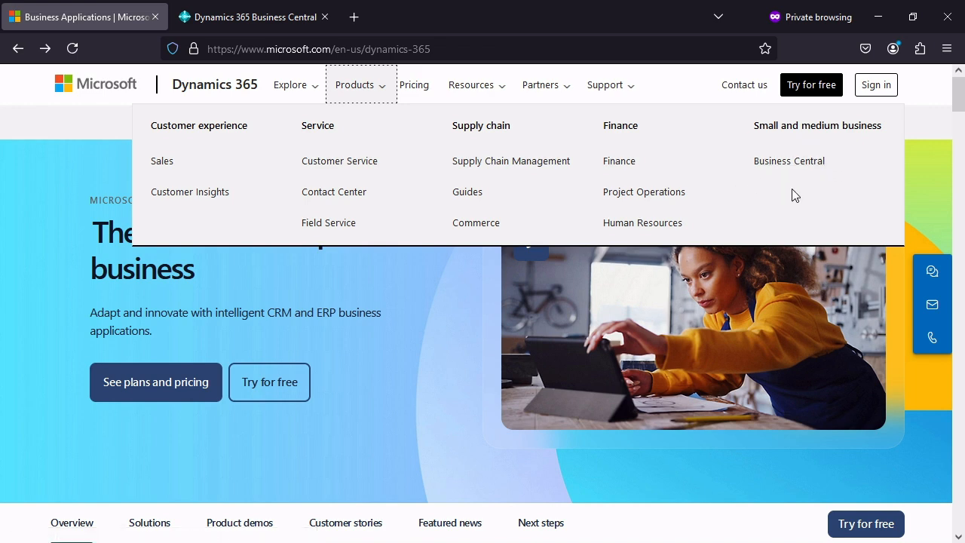
pyautogui.moveTo(95, 161)
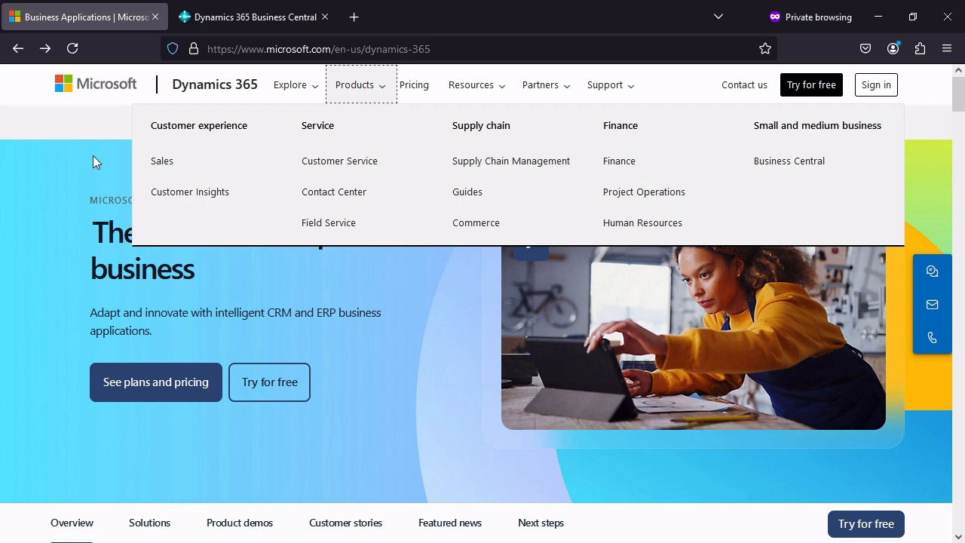
pyautogui.moveTo(467, 192)
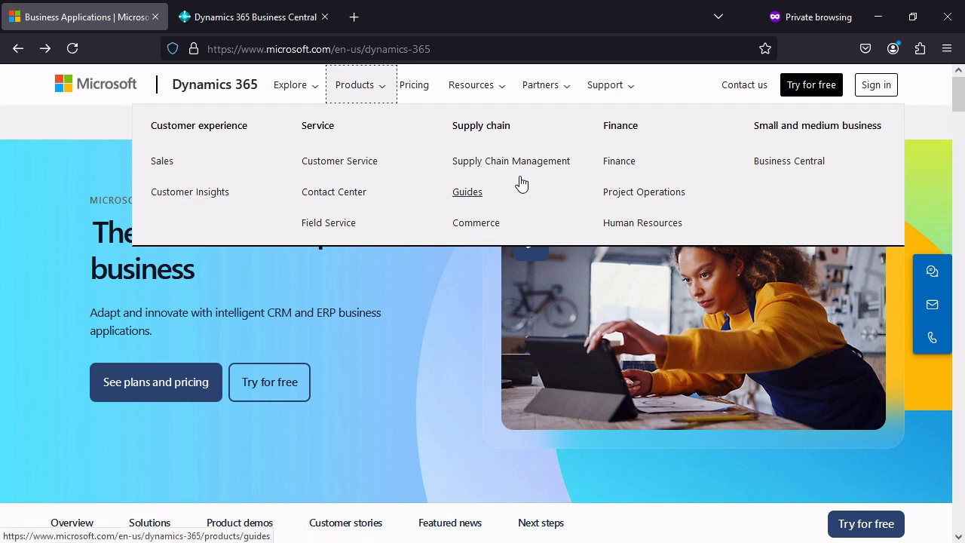
pyautogui.moveTo(752, 219)
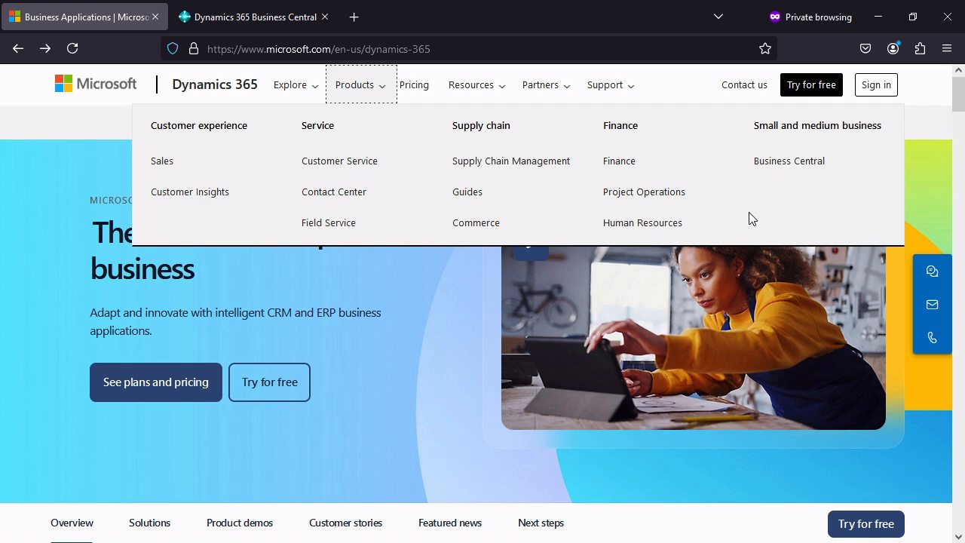
pyautogui.moveTo(830, 193)
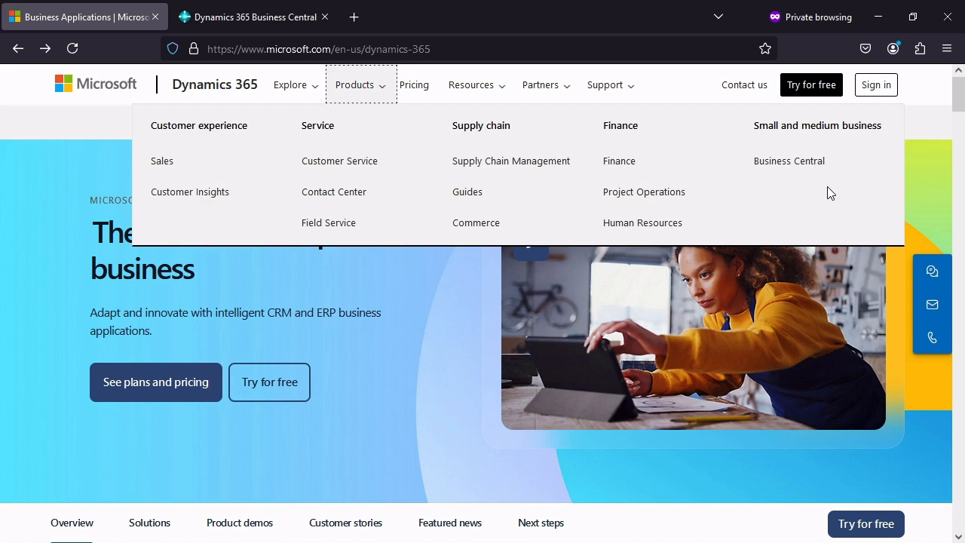
pyautogui.moveTo(407, 119)
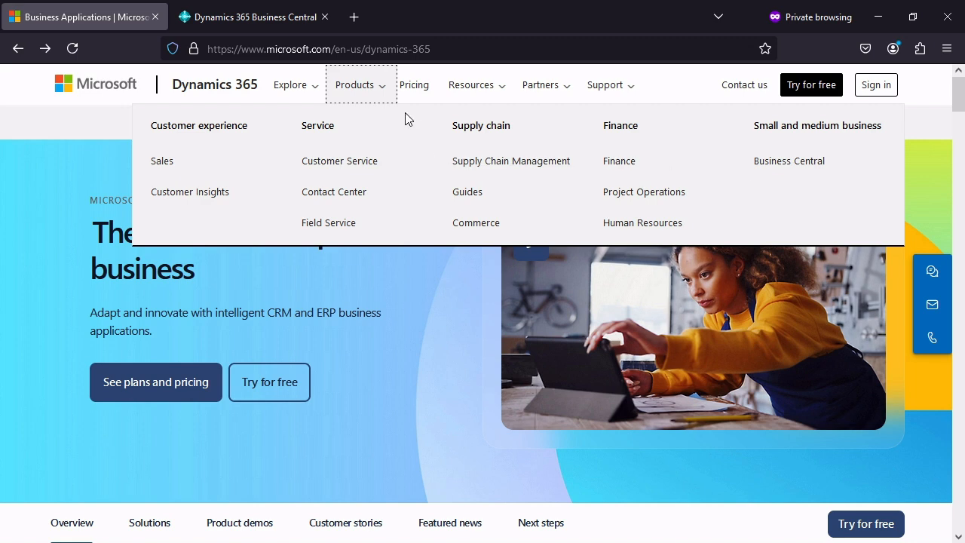
# Go to the Dynamics 365 pricing overview via Pricing in the top navigation
pyautogui.click(414, 84)
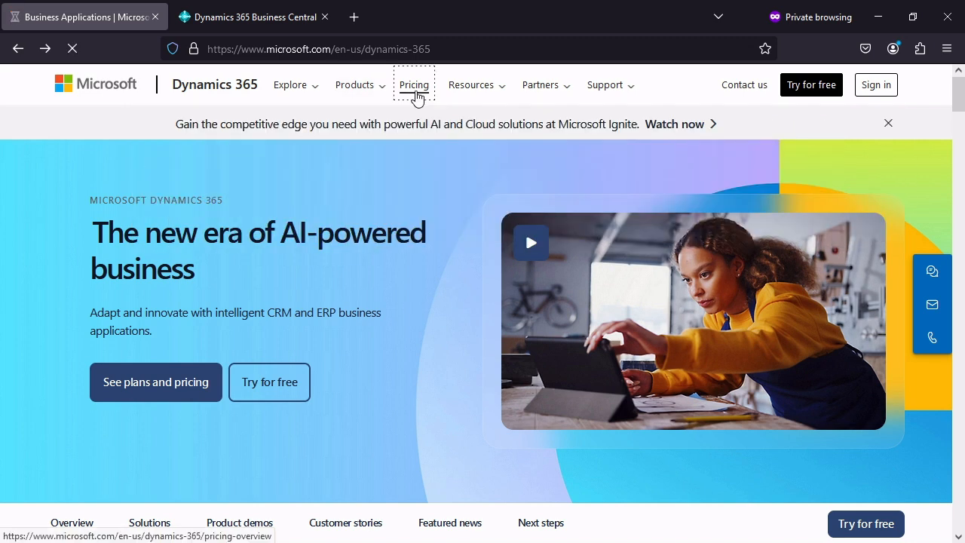
# Scroll to the application cards and choose See pricing on the Business Central card
pyautogui.click(413, 84)
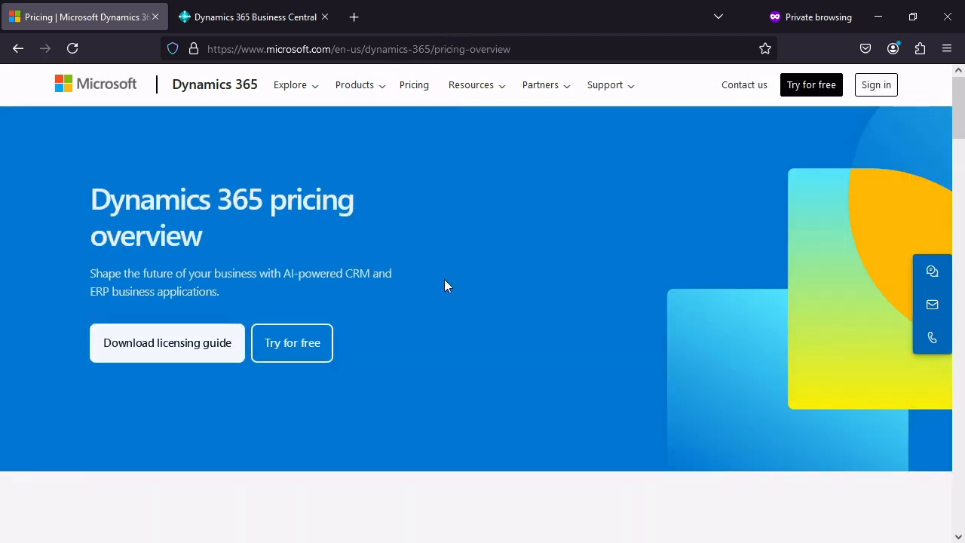
pyautogui.scroll(-3)
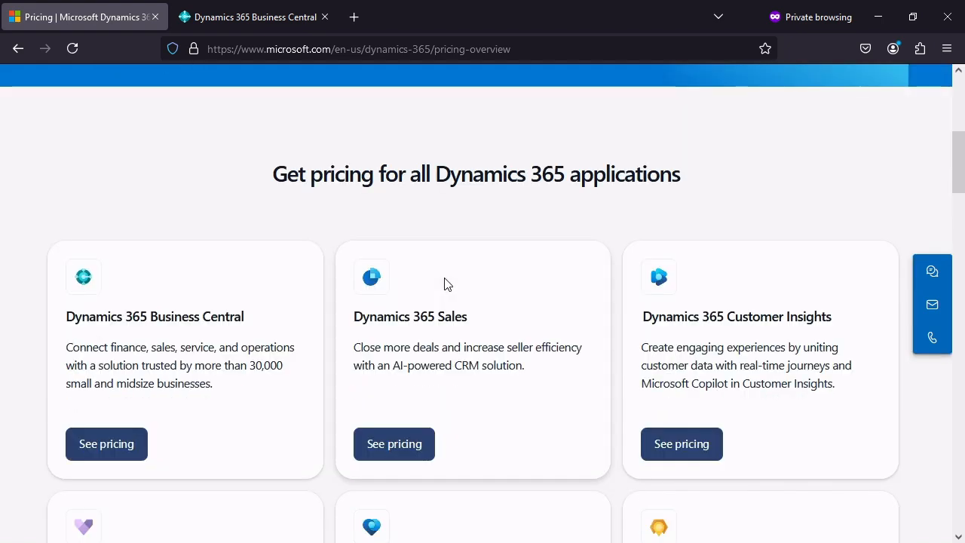
pyautogui.scroll(-3)
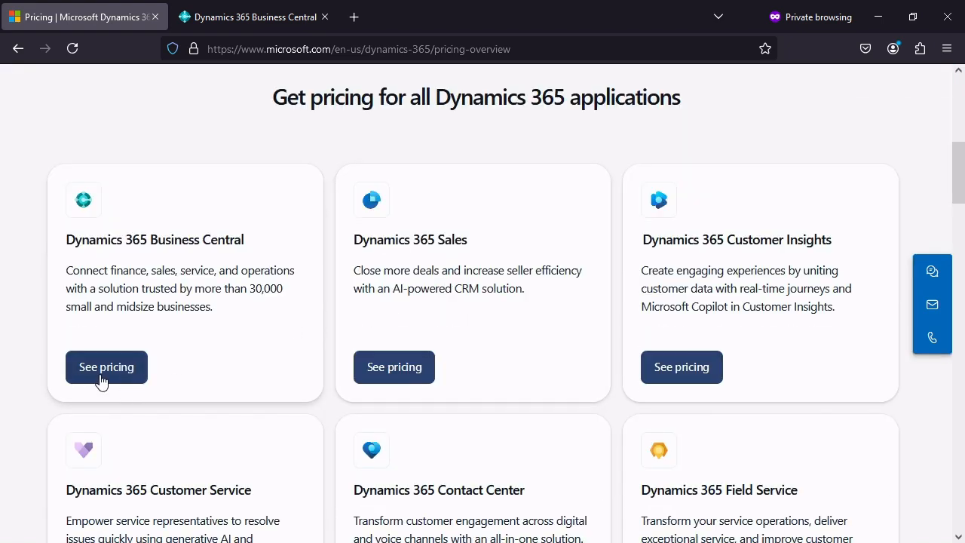
pyautogui.click(106, 367)
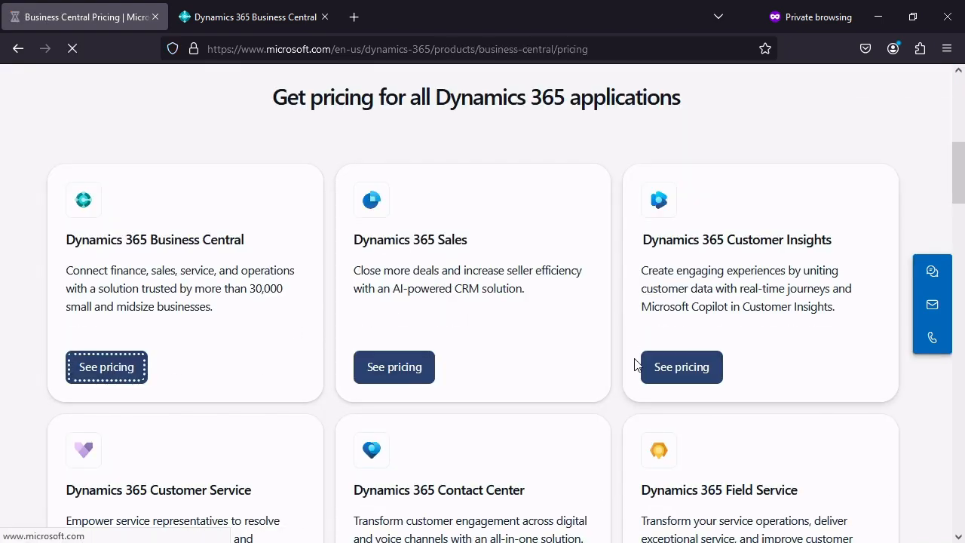
# Review the Business Central plans: free trial, Essentials $70, Premium $100, Team Members $8
pyautogui.click(106, 366)
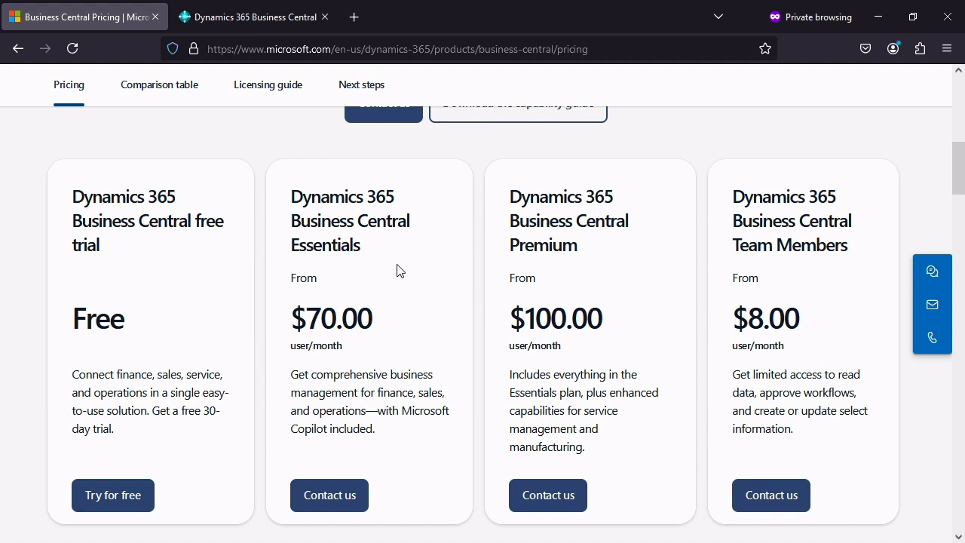
pyautogui.moveTo(603, 264)
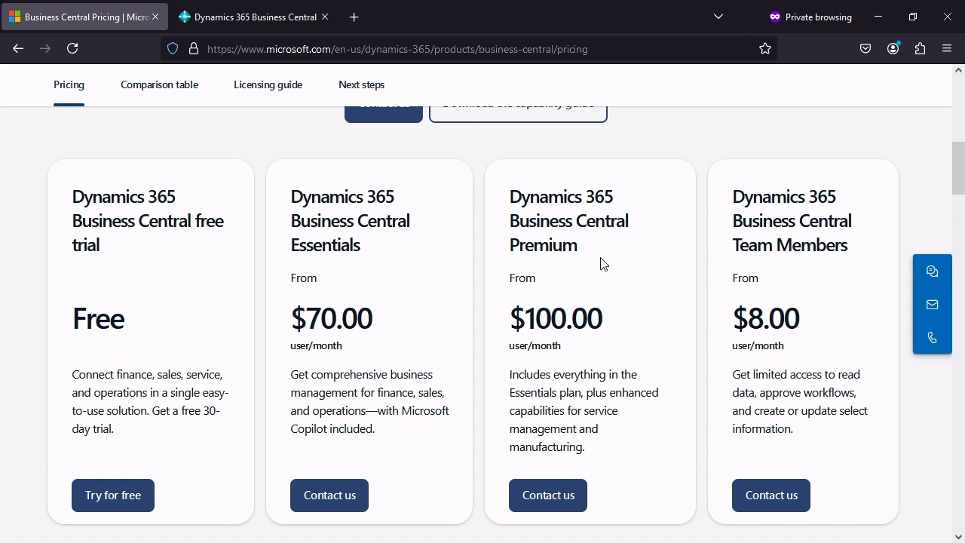
pyautogui.moveTo(587, 275)
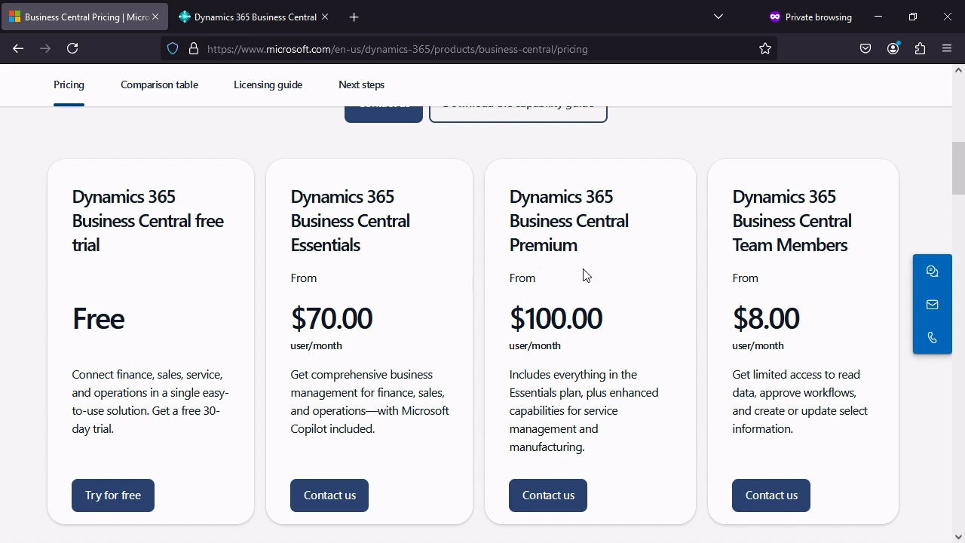
pyautogui.moveTo(380, 272)
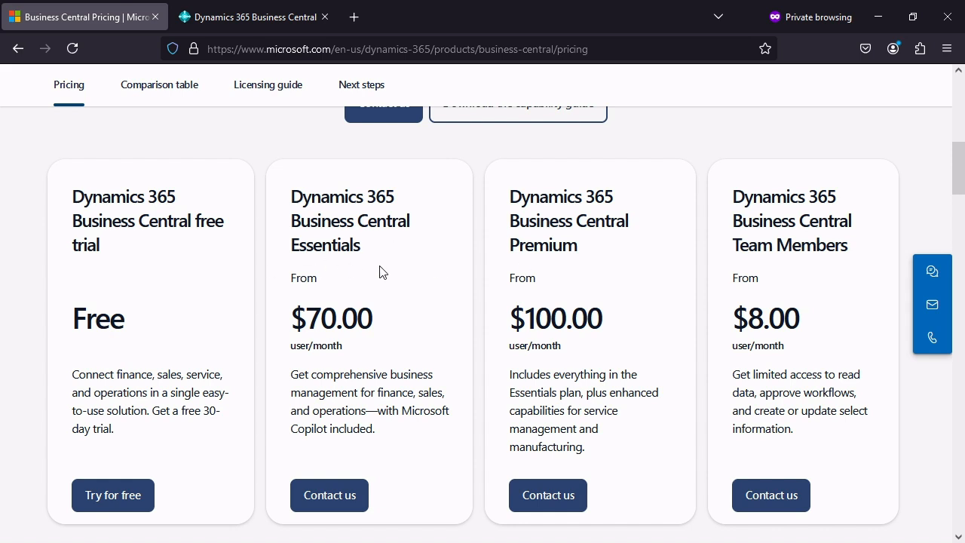